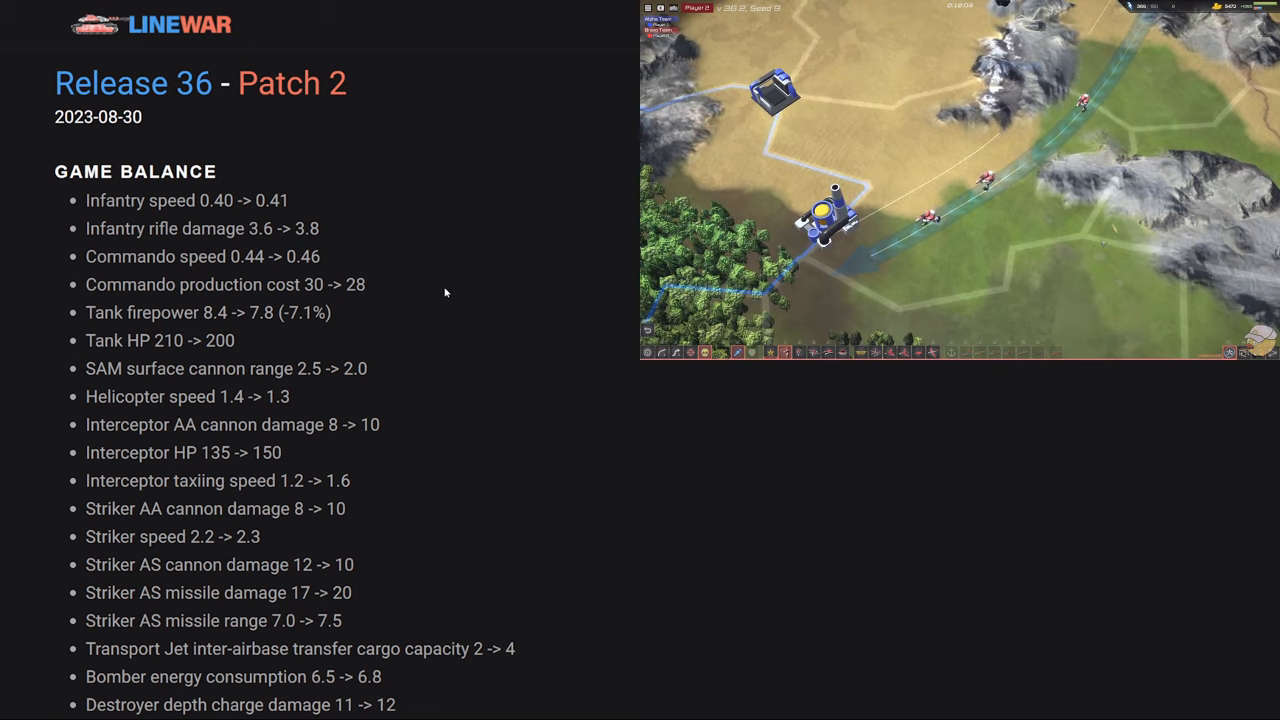
scroll(down, 3)
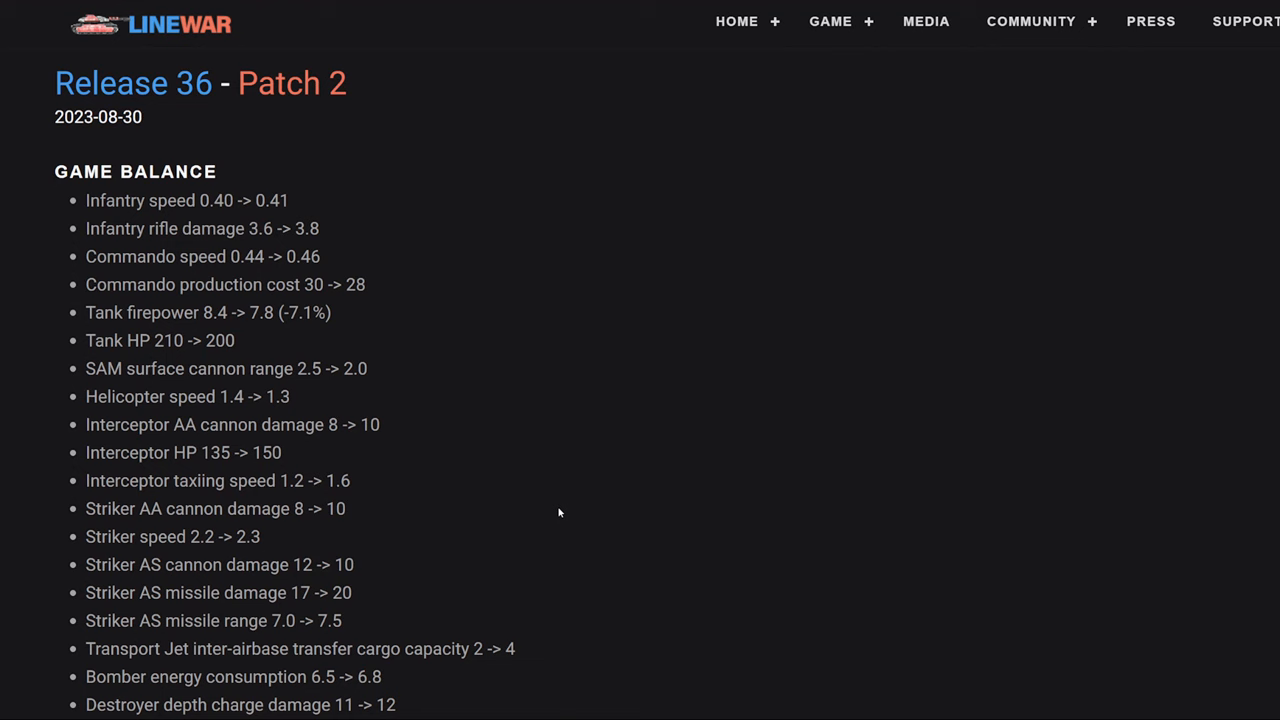
scroll(down, 3)
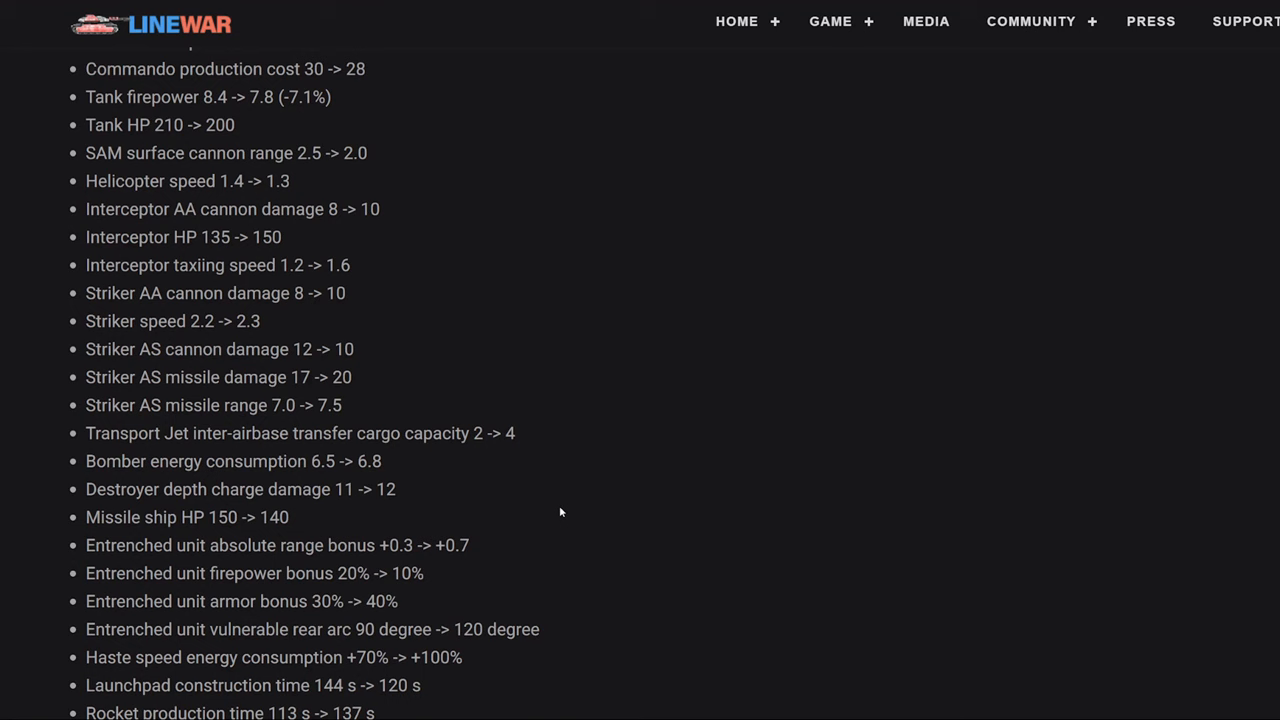
scroll(down, 3)
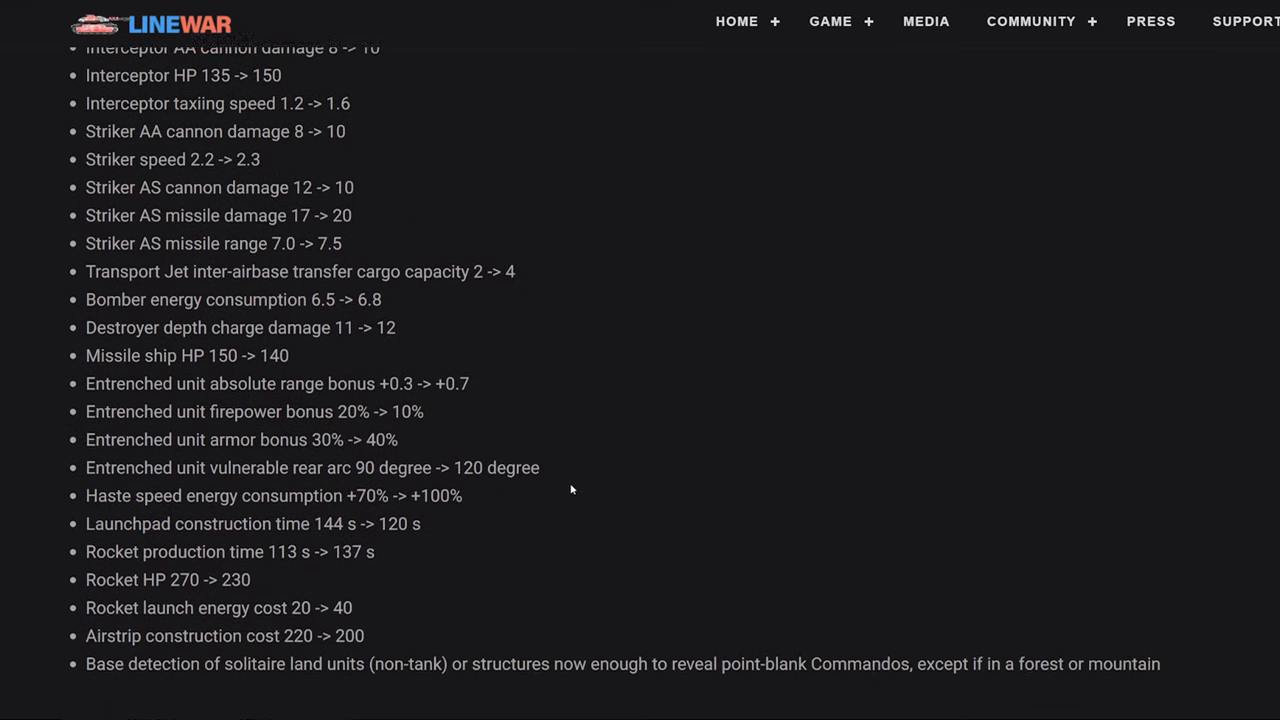
scroll(down, 3)
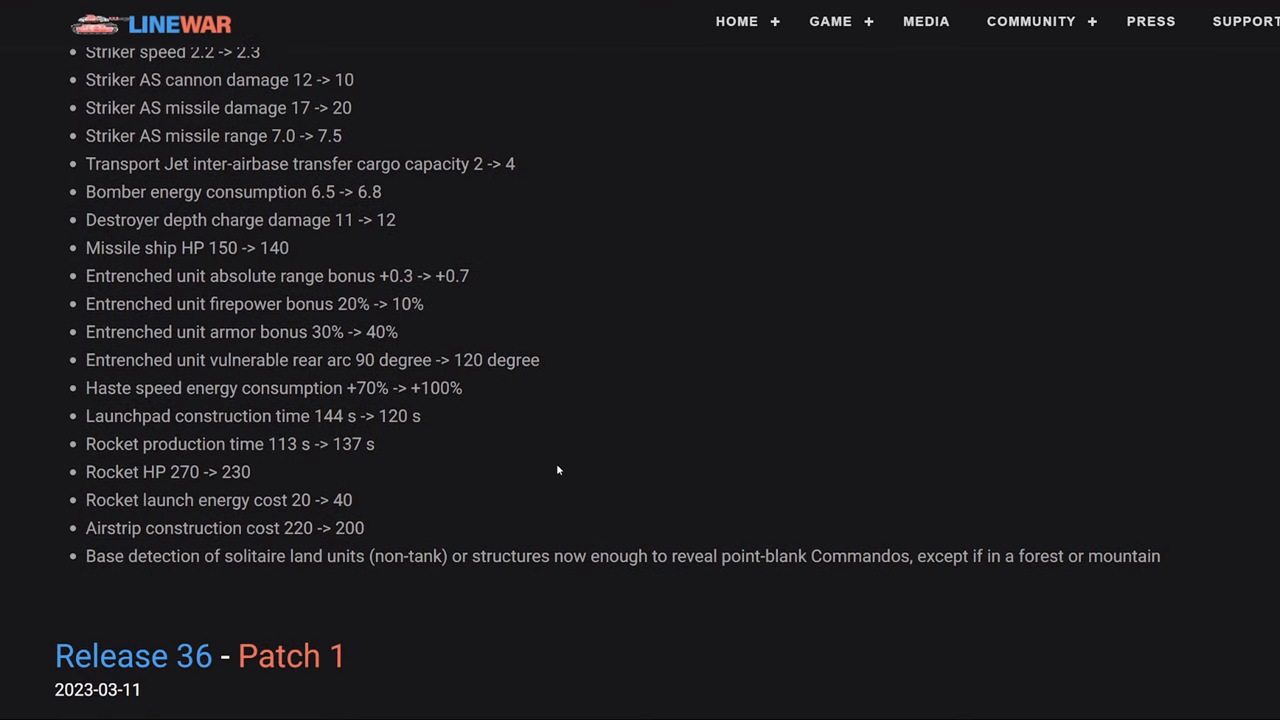
scroll(down, 3)
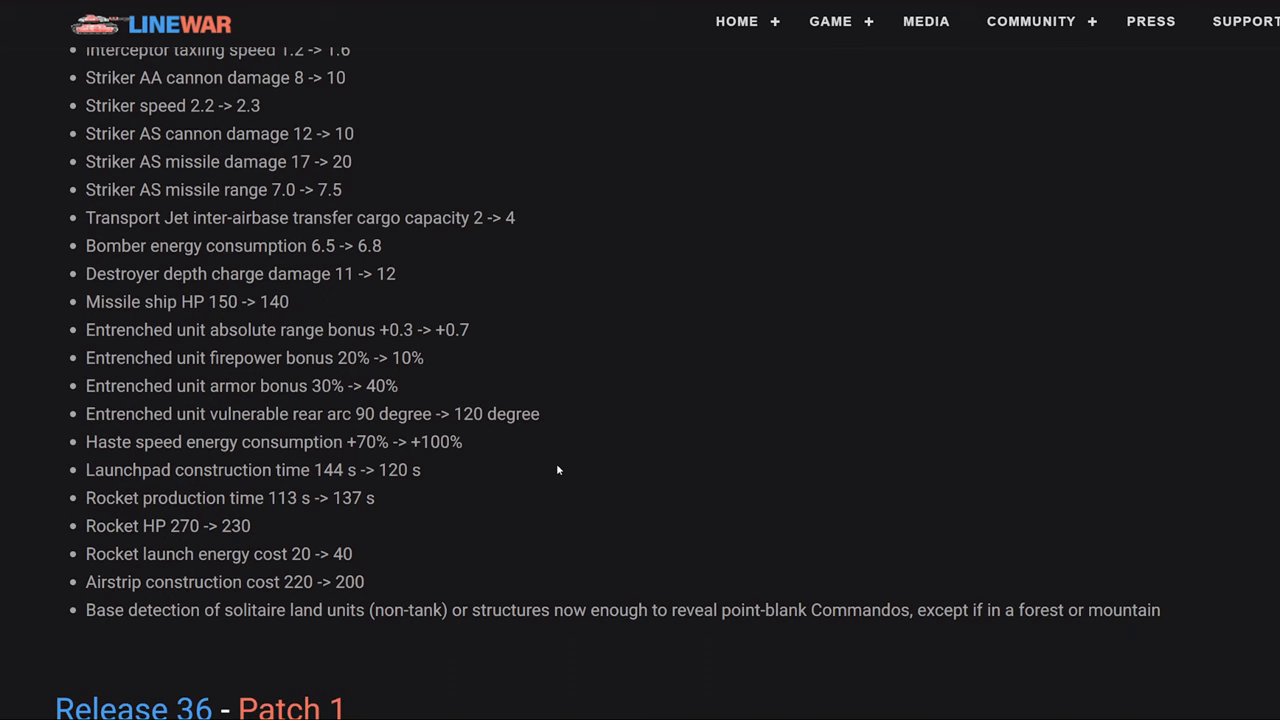